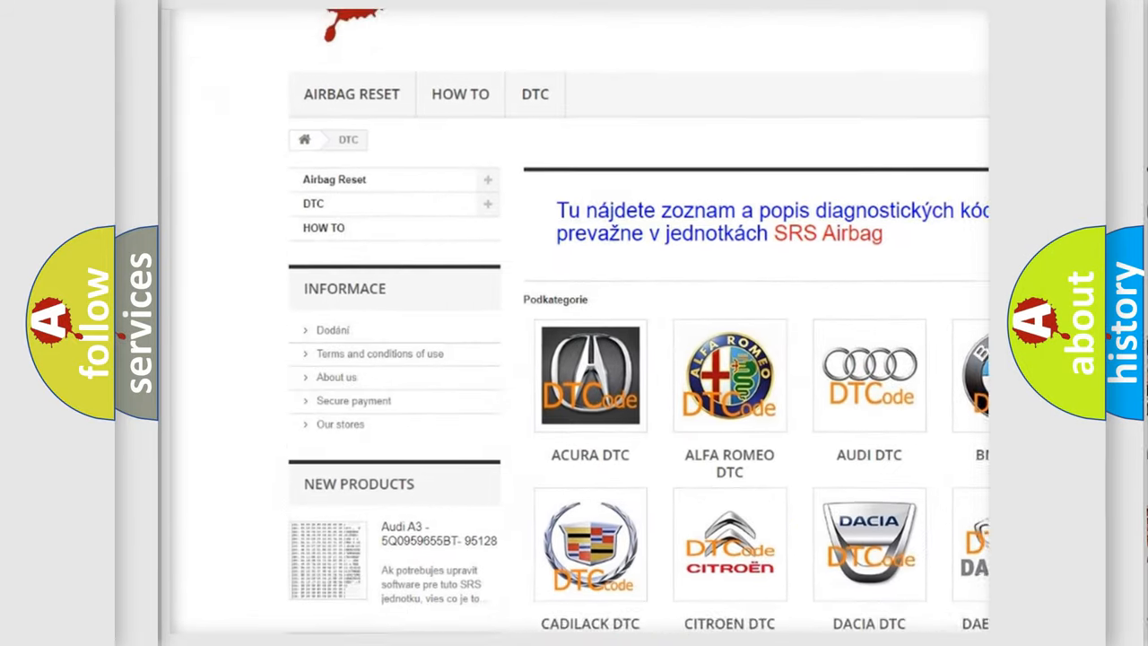
pyautogui.scroll(-3)
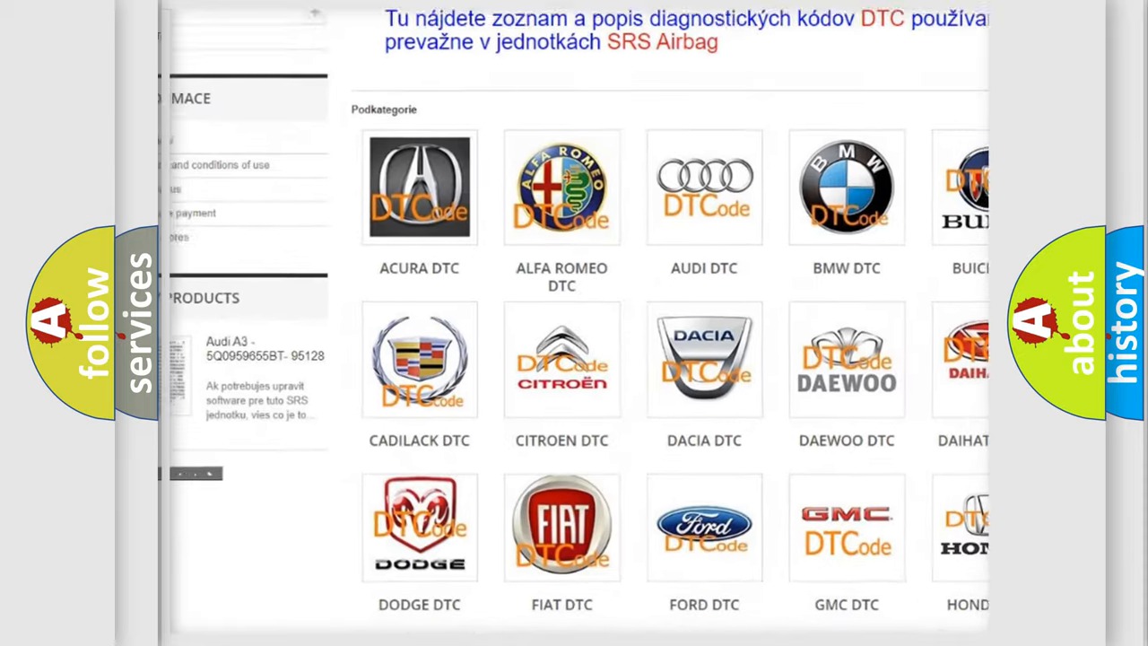
pyautogui.scroll(-3)
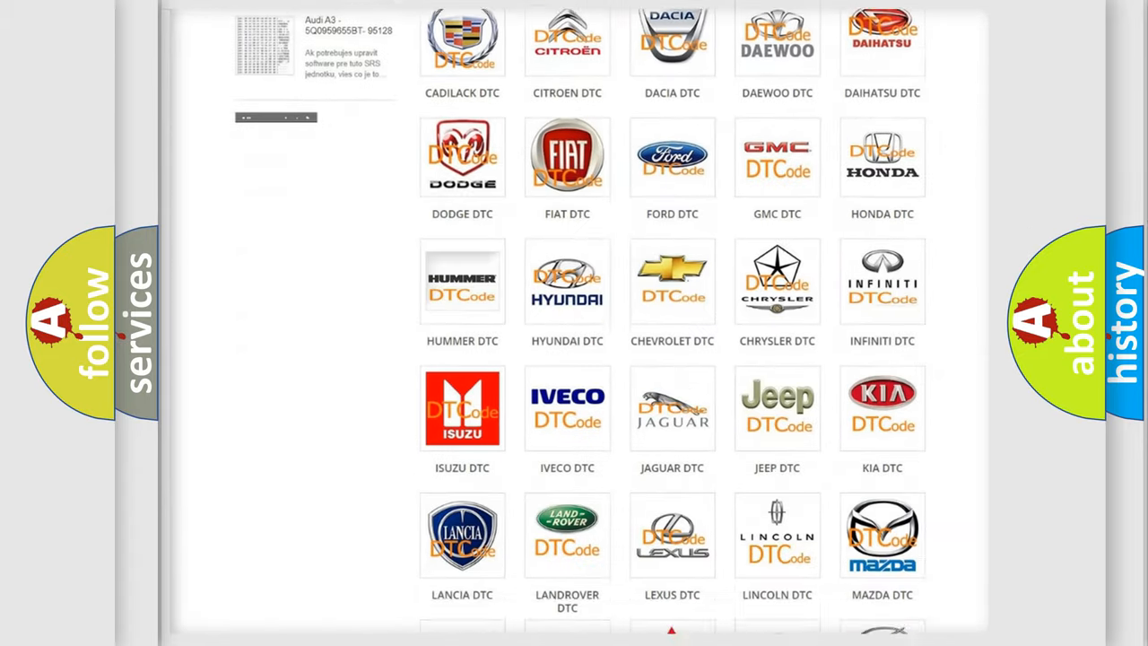
pyautogui.scroll(-3)
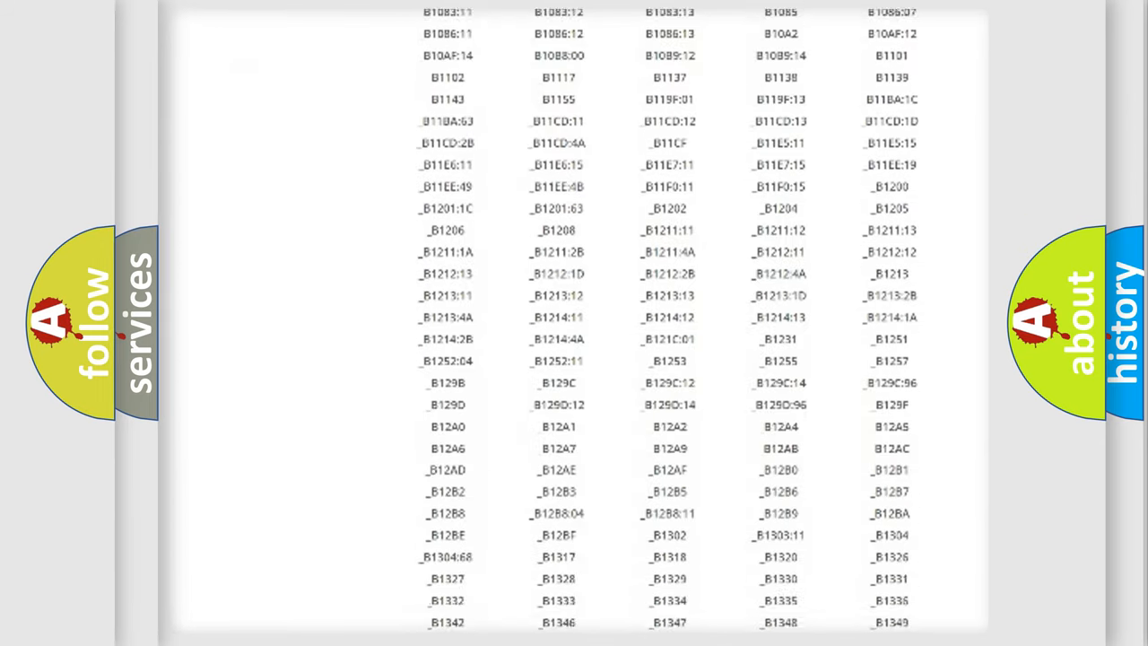
pyautogui.scroll(-3)
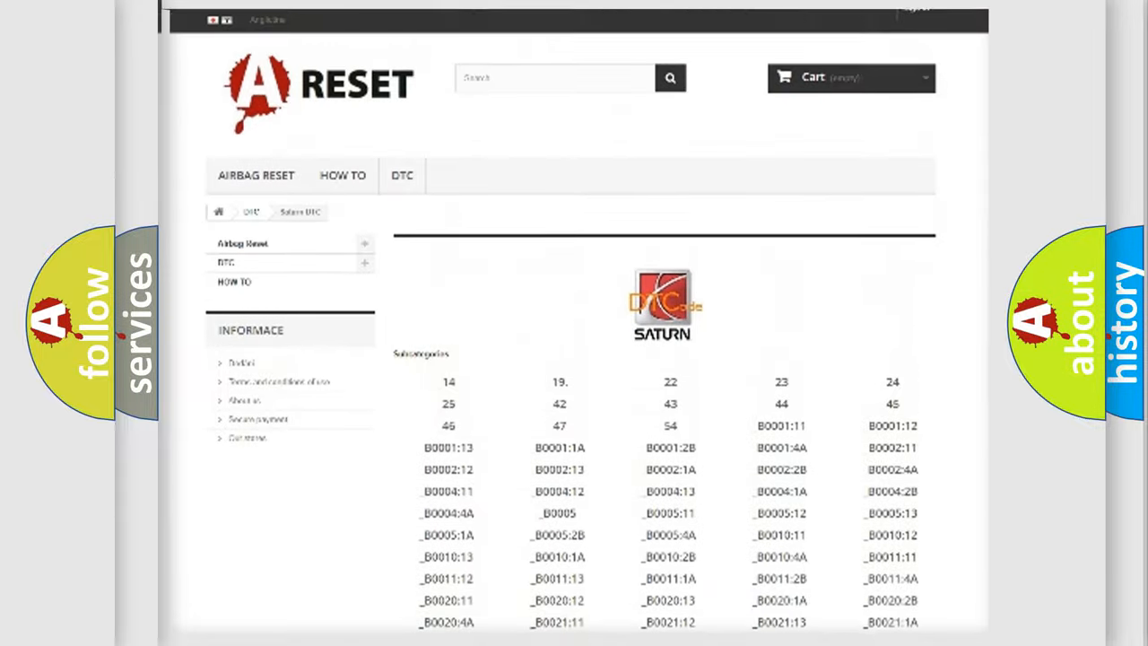
pyautogui.scroll(3)
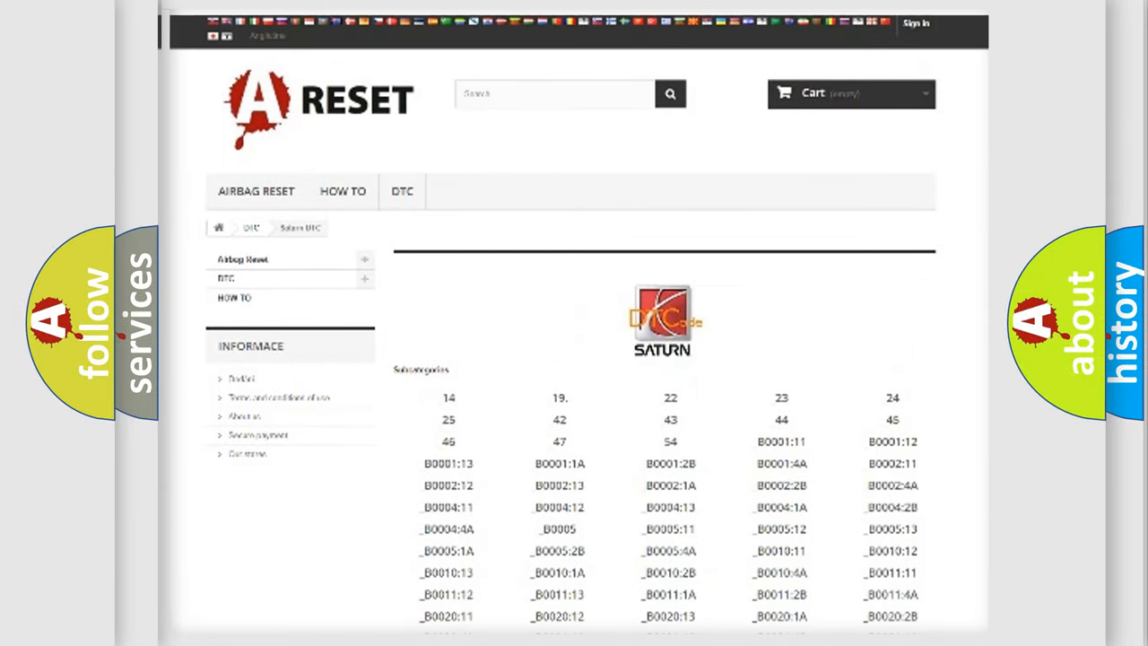